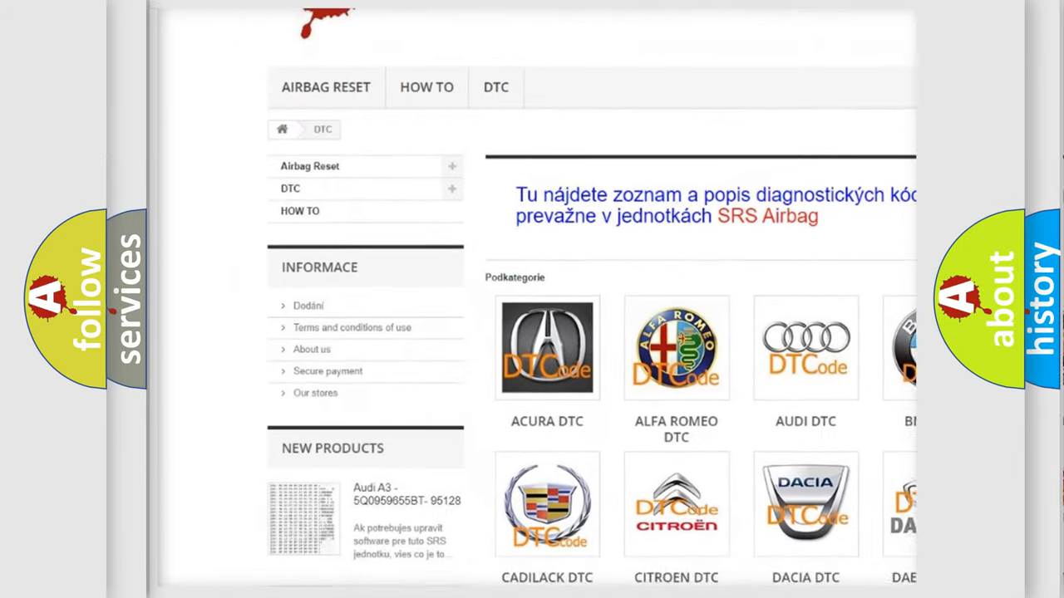
scroll("down", 3)
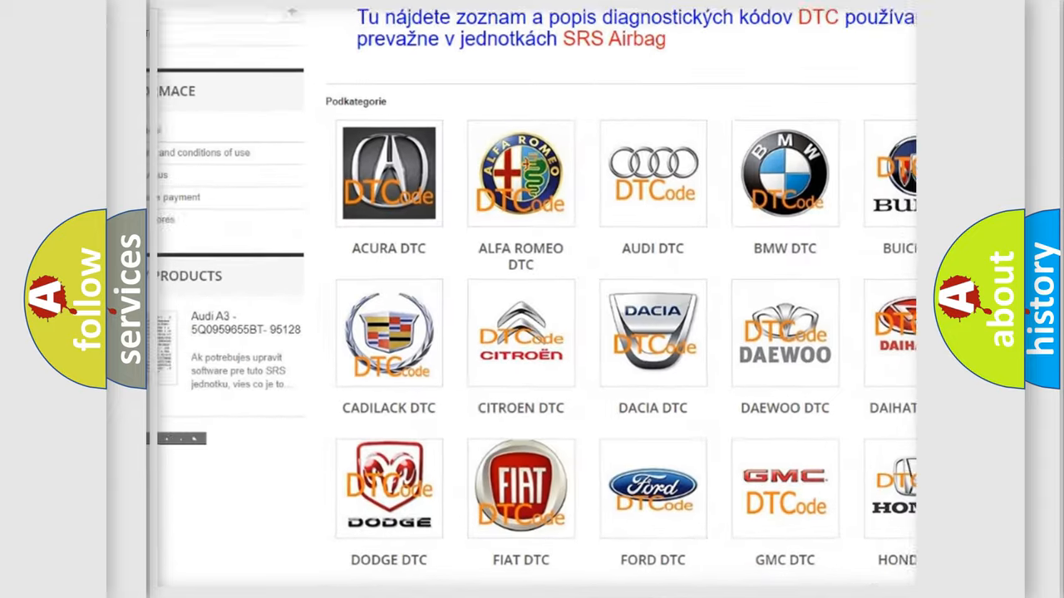
scroll("down", 3)
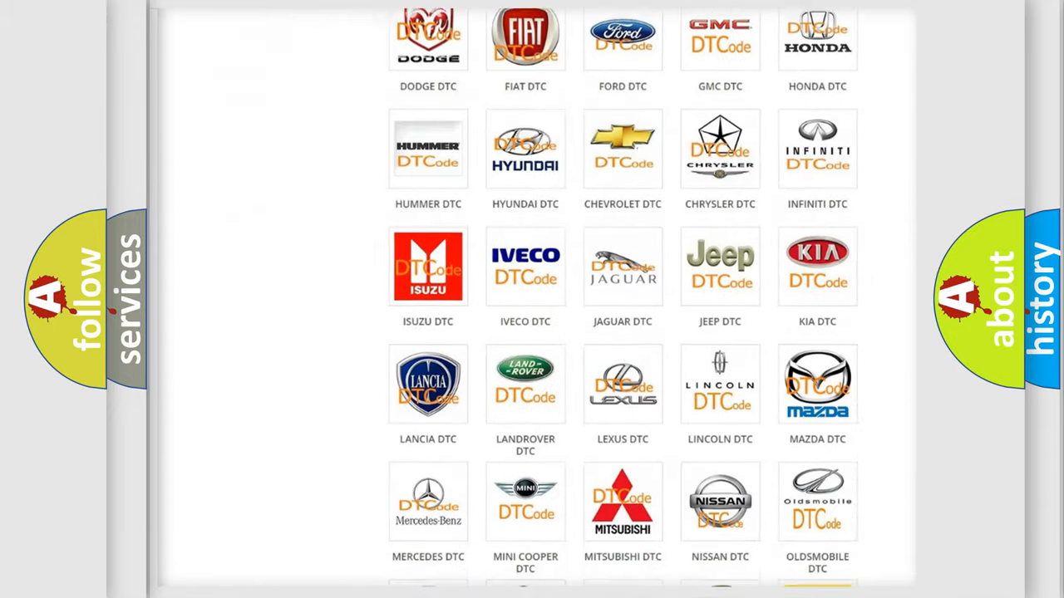
scroll("down", 3)
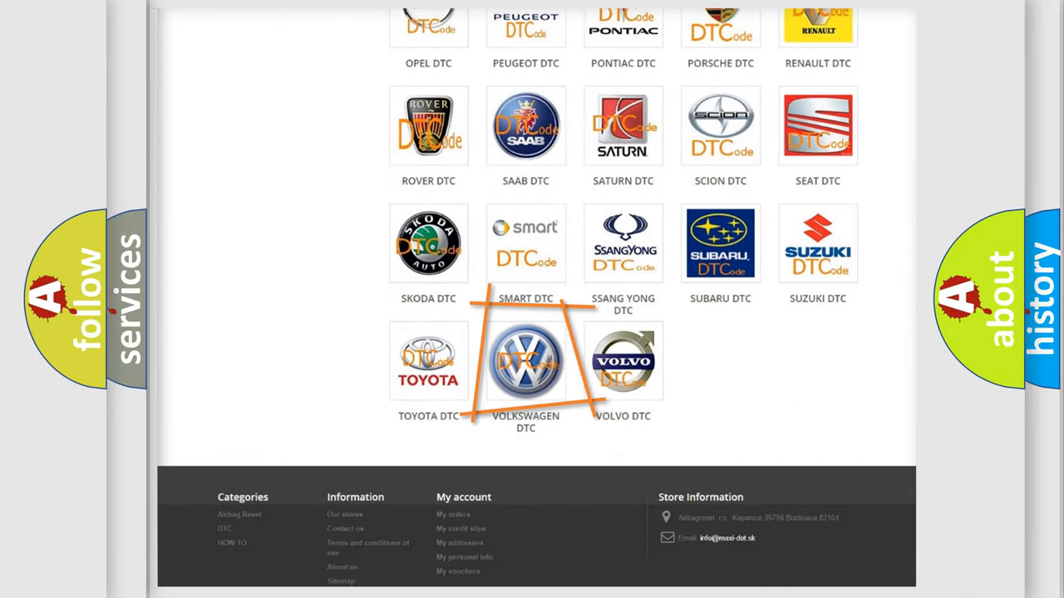